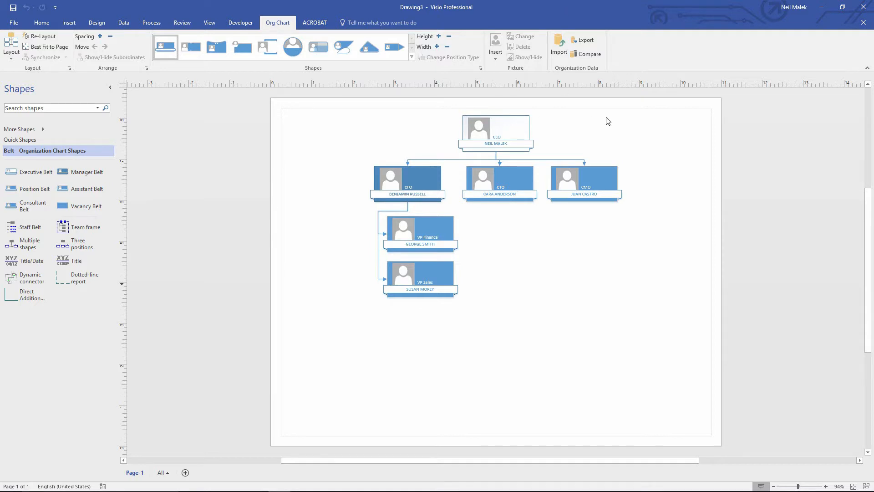
{"action": "mouse_move", "coordinate": [573, 151]}
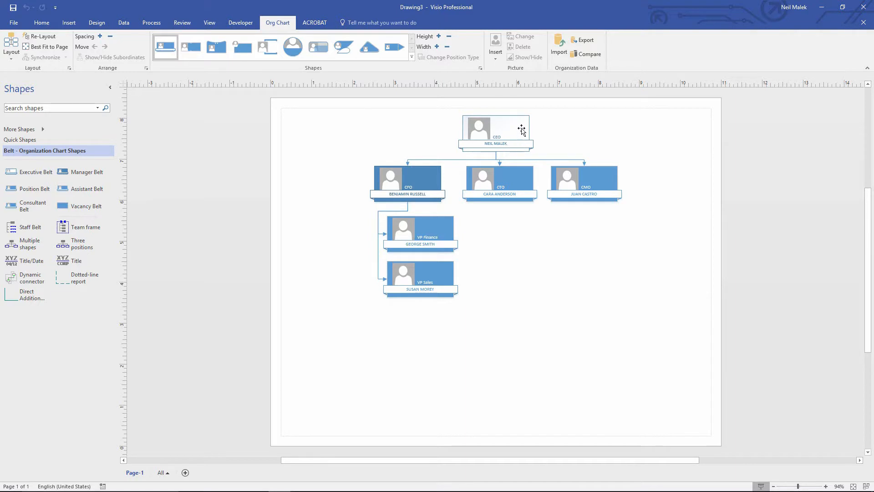
Inspect the CEO, CTO, VP Sales and other employee shapes in the Visio org chart
{"action": "left_click", "coordinate": [496, 132]}
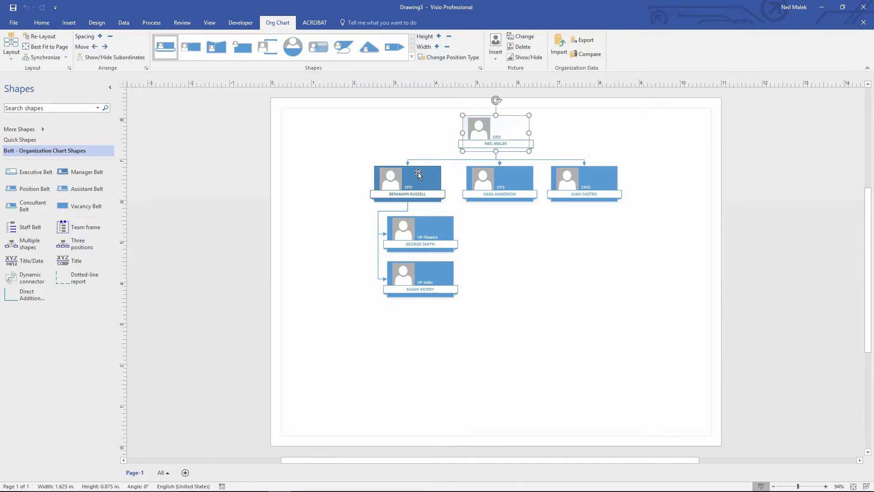
{"action": "left_click", "coordinate": [498, 181]}
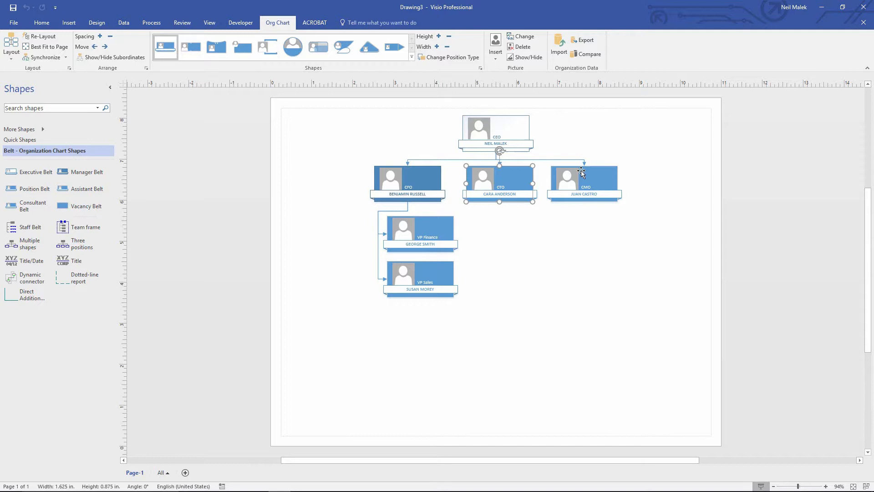
{"action": "left_click", "coordinate": [584, 181]}
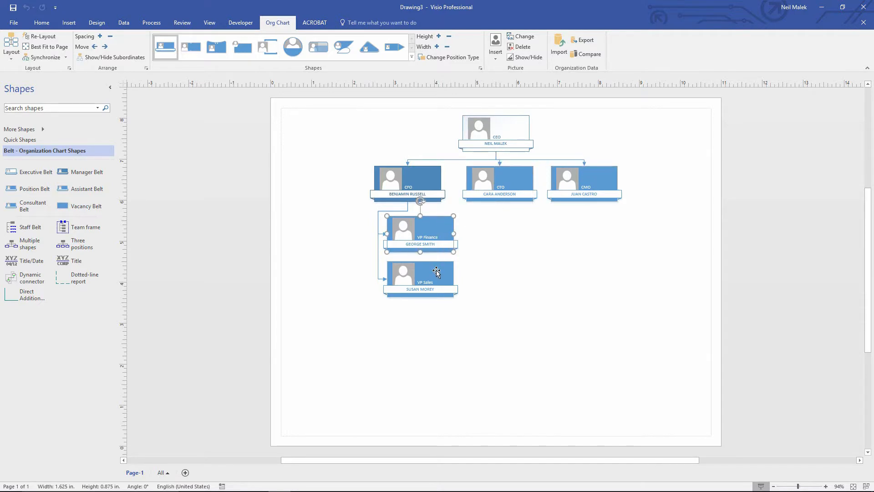
{"action": "left_click", "coordinate": [420, 273]}
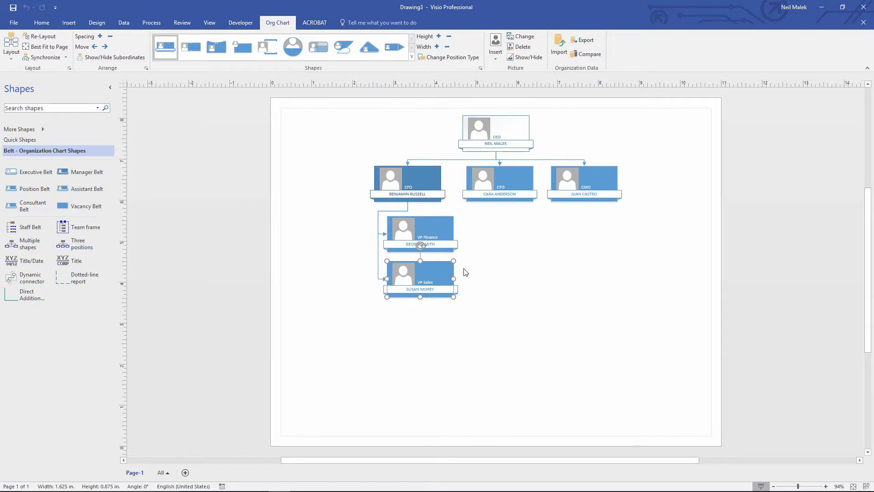
{"action": "mouse_move", "coordinate": [744, 211]}
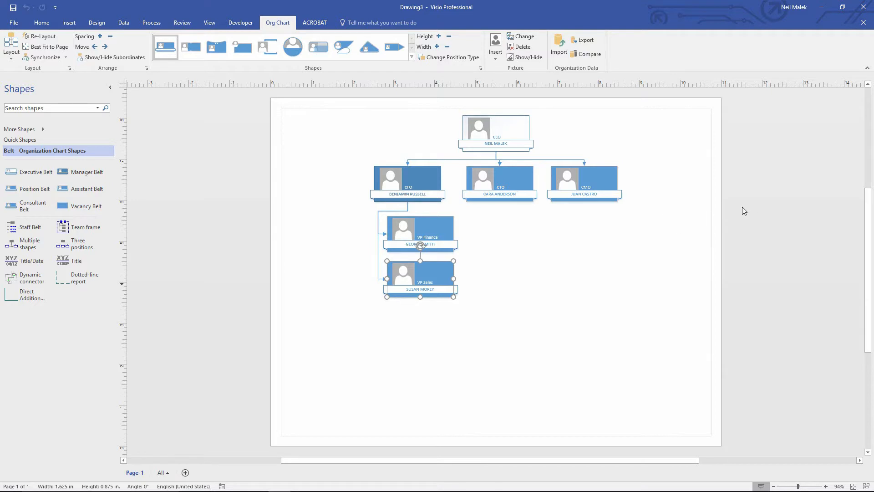
{"action": "left_click", "coordinate": [494, 129]}
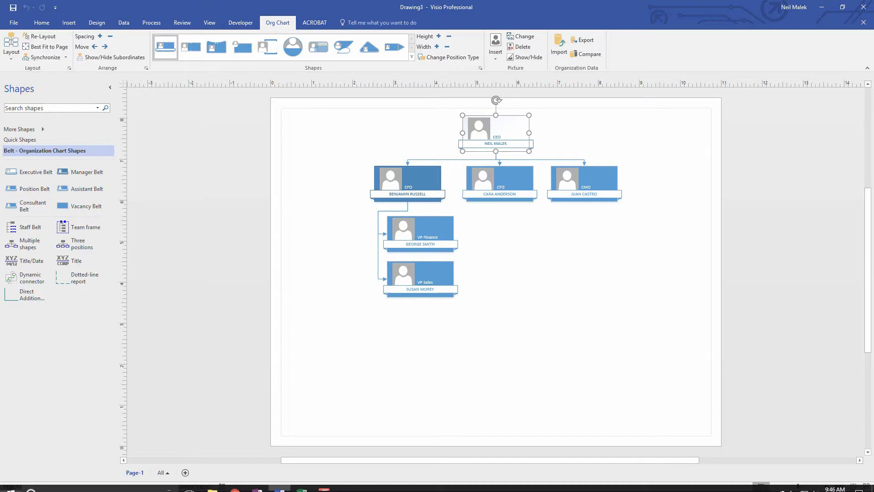
Review the Excel columns (Reports To, Direct Reports, 2016 Evaluation, CTO/CFO positions), then close the workbook
{"action": "left_click", "coordinate": [303, 483]}
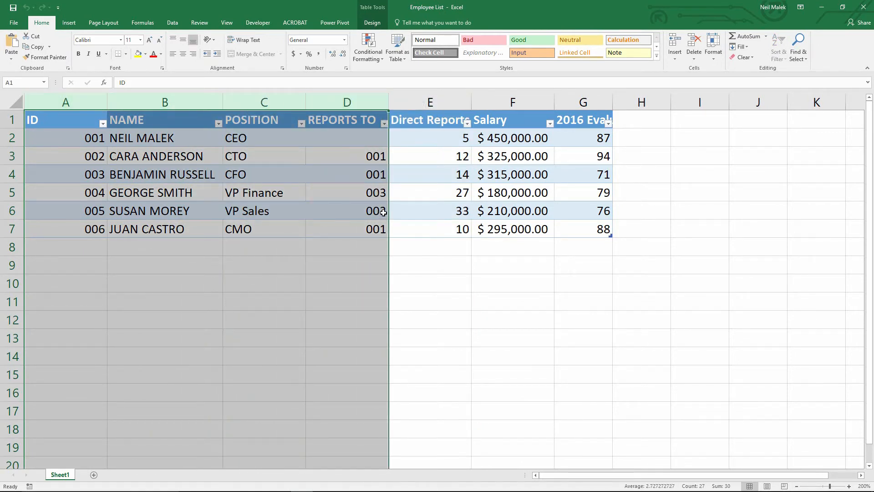
{"action": "left_click", "coordinate": [430, 102]}
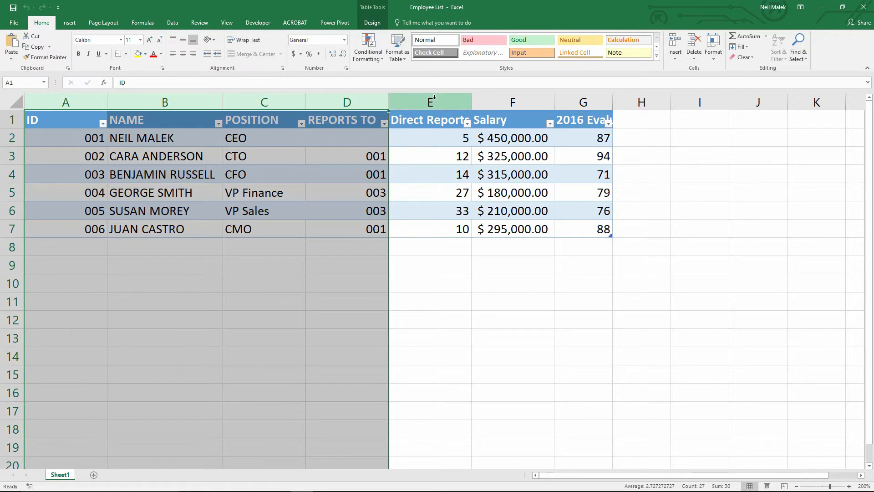
{"action": "left_click", "coordinate": [429, 102]}
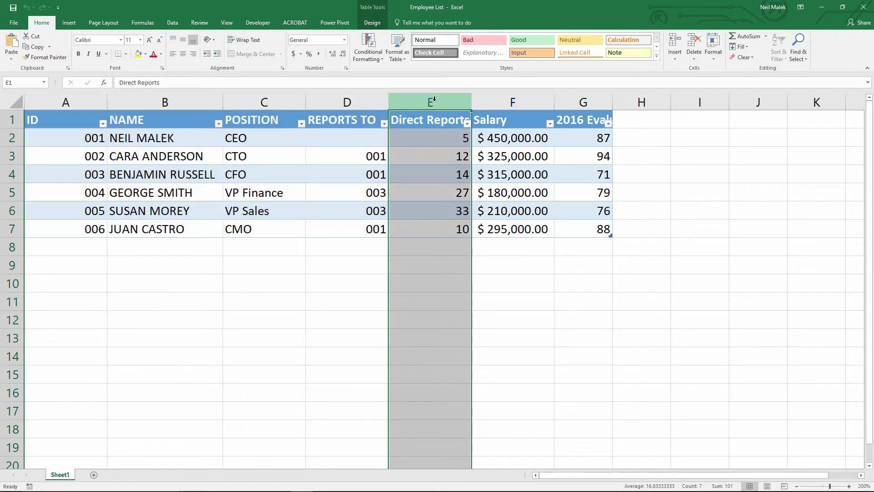
{"action": "left_click", "coordinate": [511, 102]}
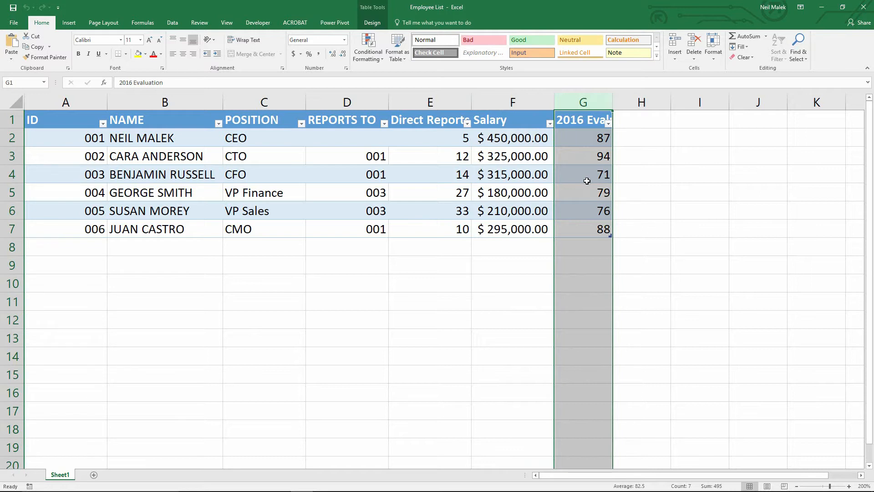
{"action": "mouse_move", "coordinate": [569, 184]}
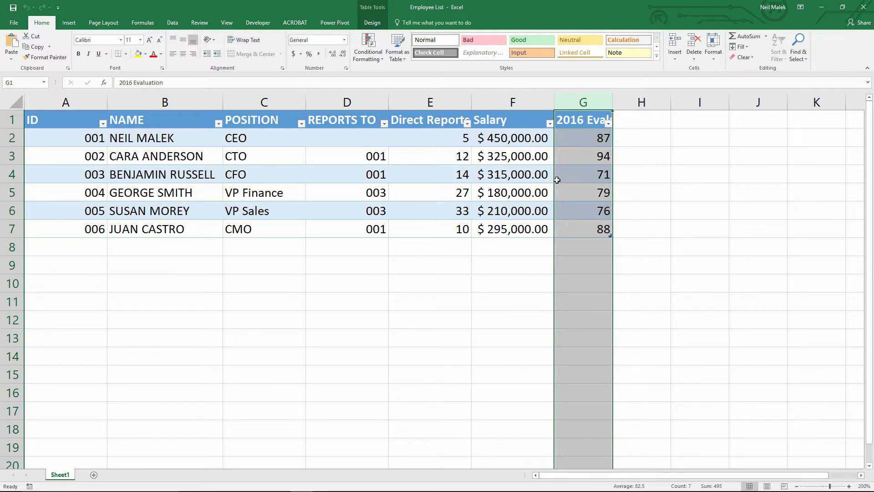
{"action": "mouse_move", "coordinate": [534, 186]}
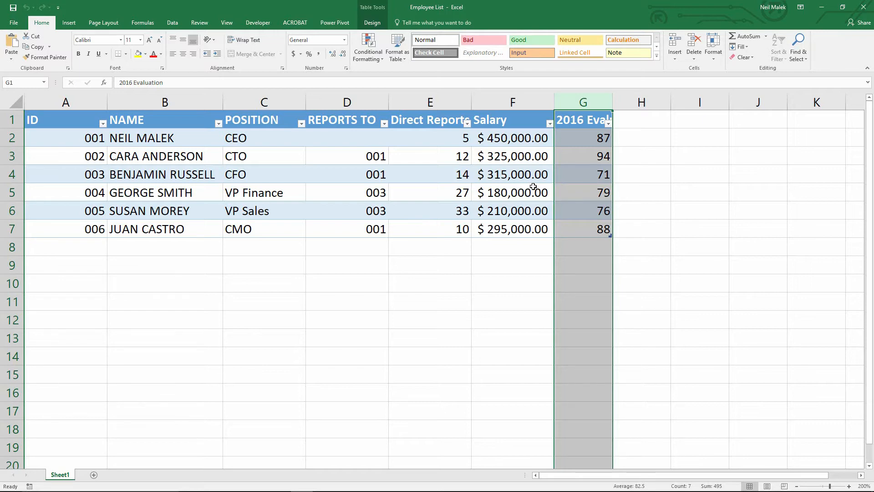
{"action": "mouse_move", "coordinate": [252, 156]}
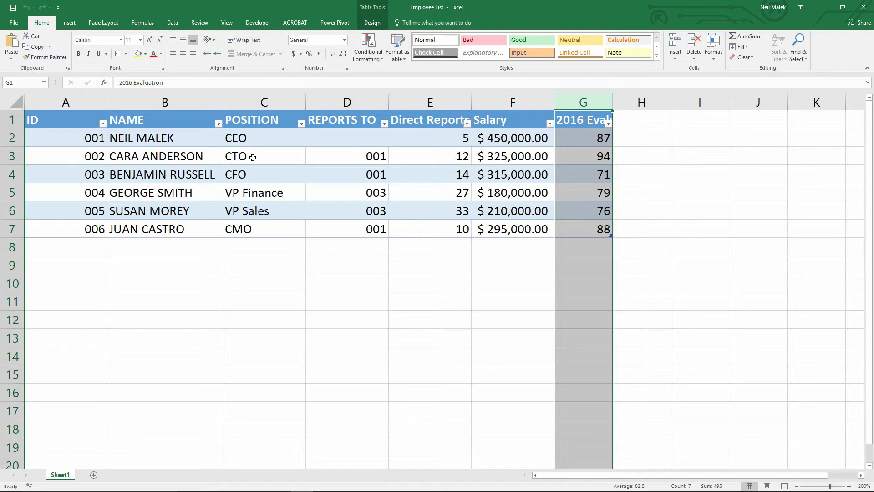
{"action": "left_click", "coordinate": [264, 156]}
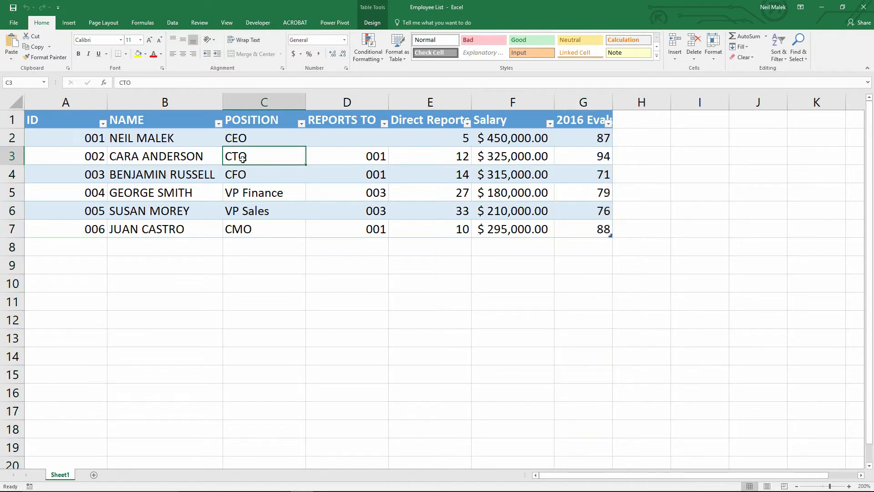
{"action": "mouse_move", "coordinate": [143, 138]}
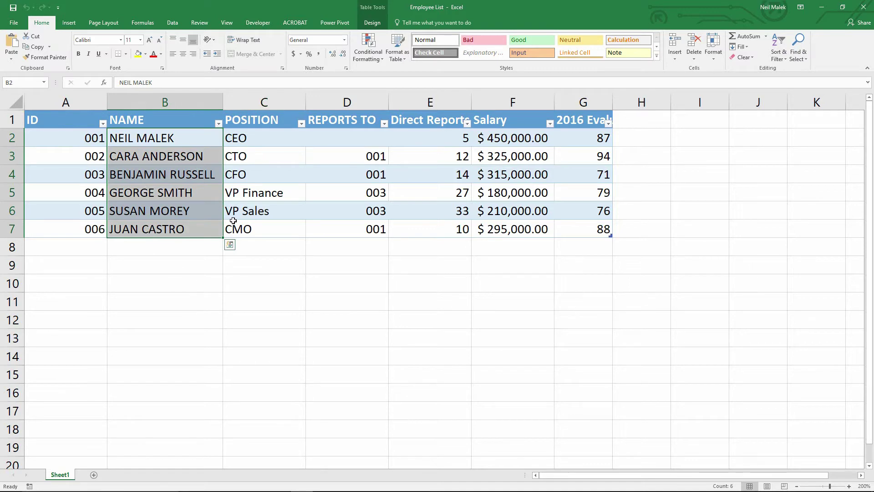
{"action": "mouse_move", "coordinate": [516, 147]}
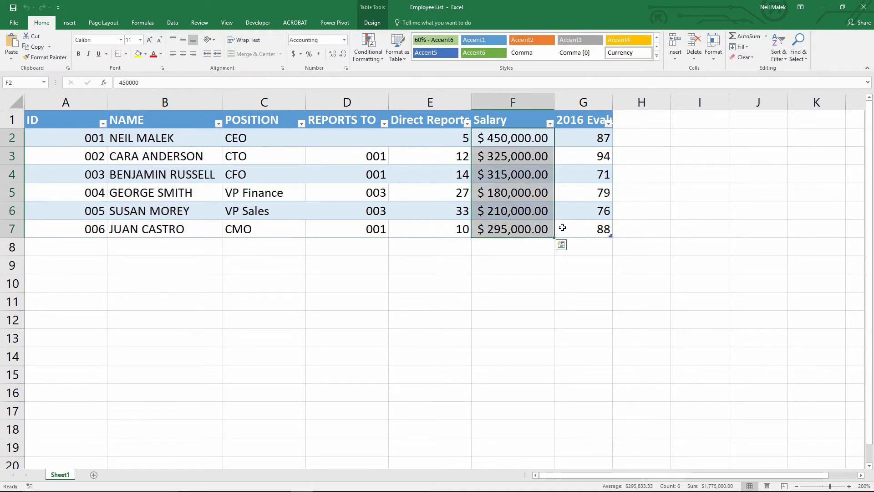
{"action": "left_click", "coordinate": [264, 174]}
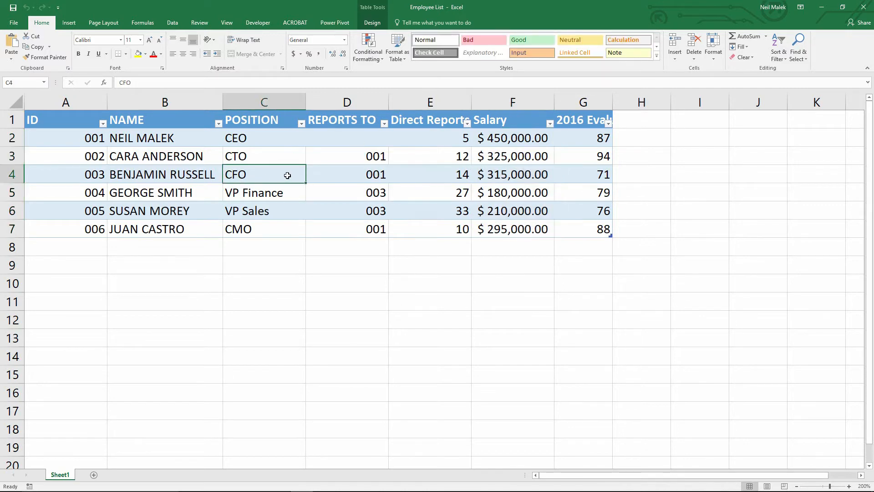
{"action": "mouse_move", "coordinate": [497, 112]}
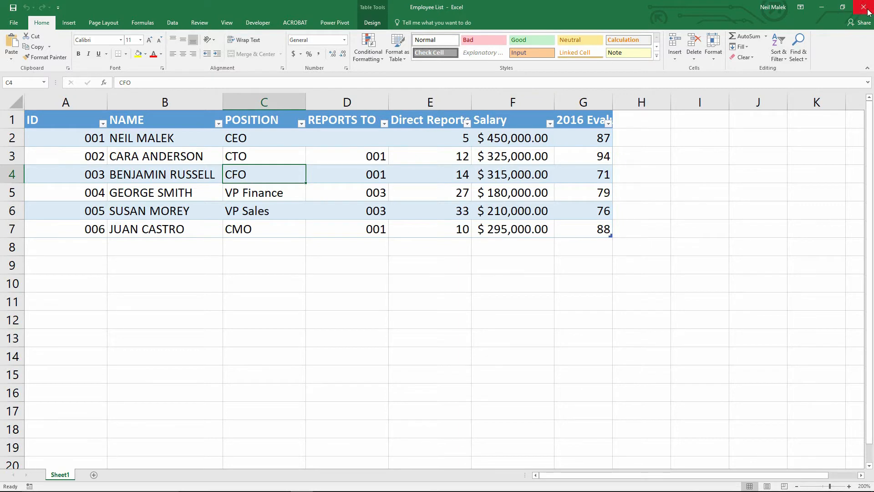
{"action": "left_click", "coordinate": [279, 483]}
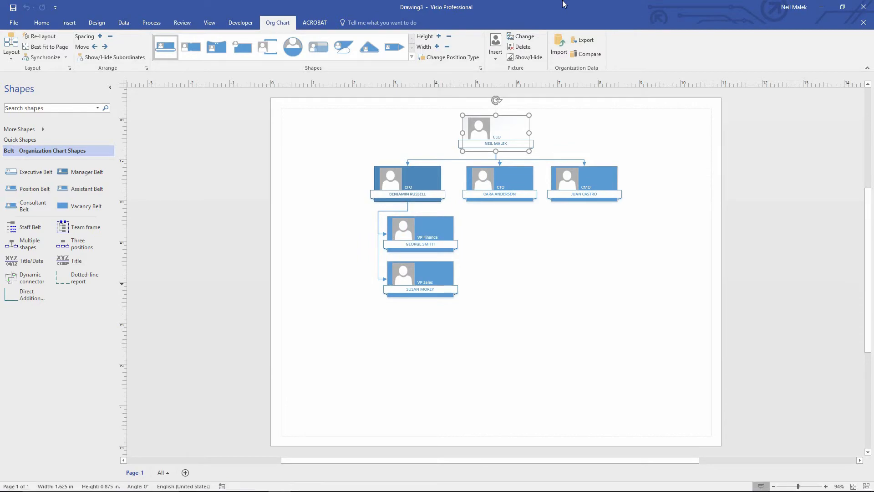
{"action": "mouse_move", "coordinate": [274, 4]}
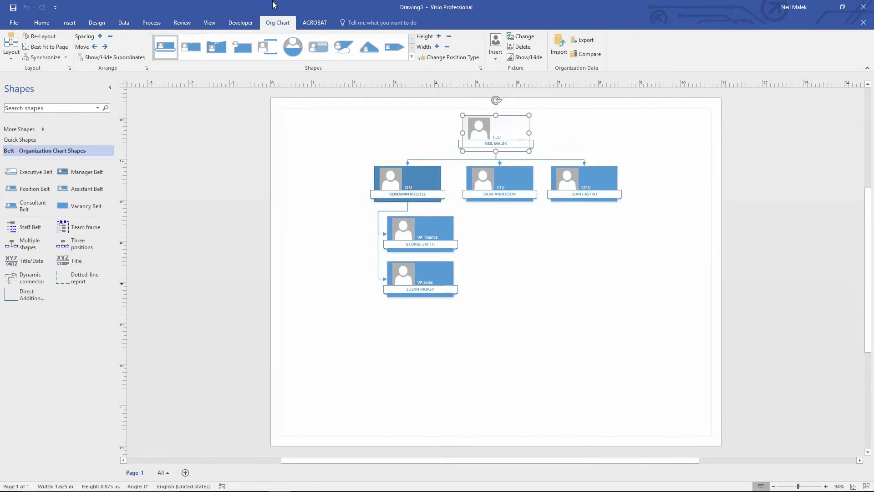
{"action": "mouse_move", "coordinate": [117, 27]}
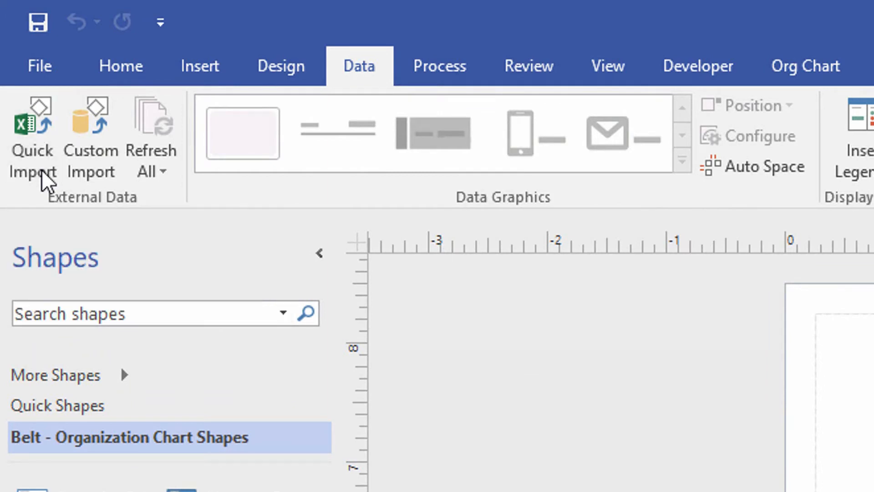
Quick Import Desktop > Business > Employee List.xlsx into the org chart shapes
{"action": "left_click", "coordinate": [31, 136]}
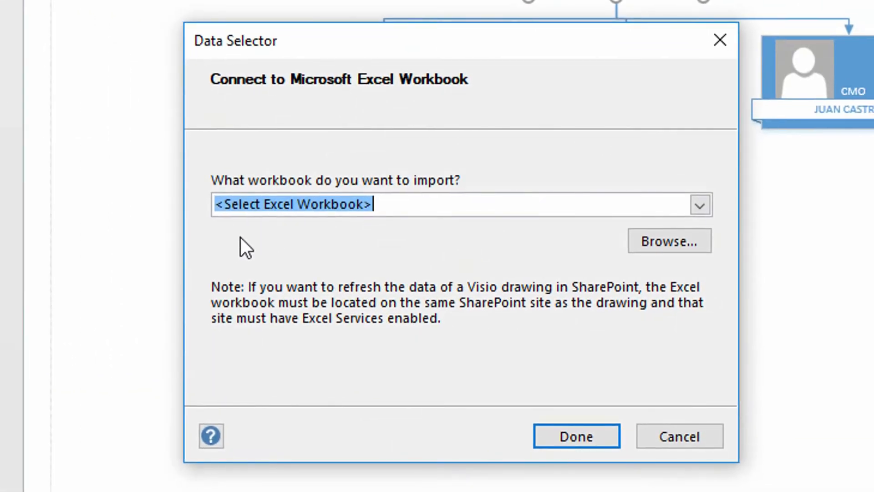
{"action": "mouse_move", "coordinate": [676, 251]}
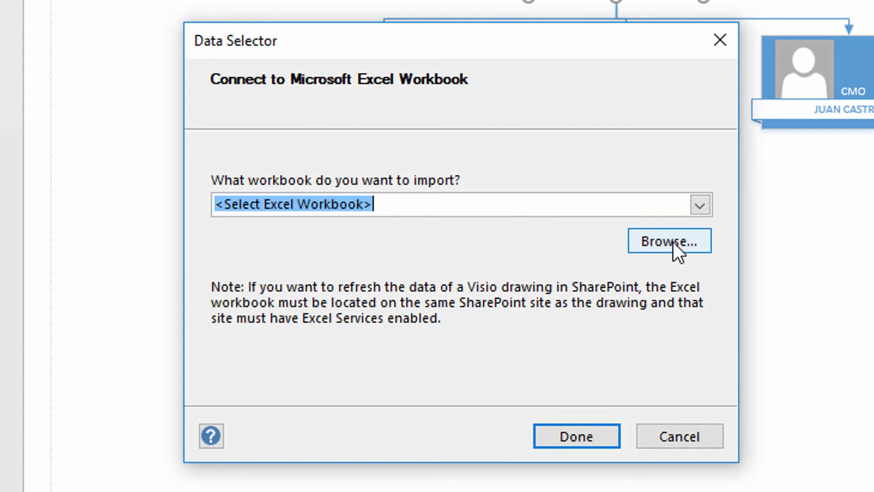
{"action": "left_click", "coordinate": [668, 241]}
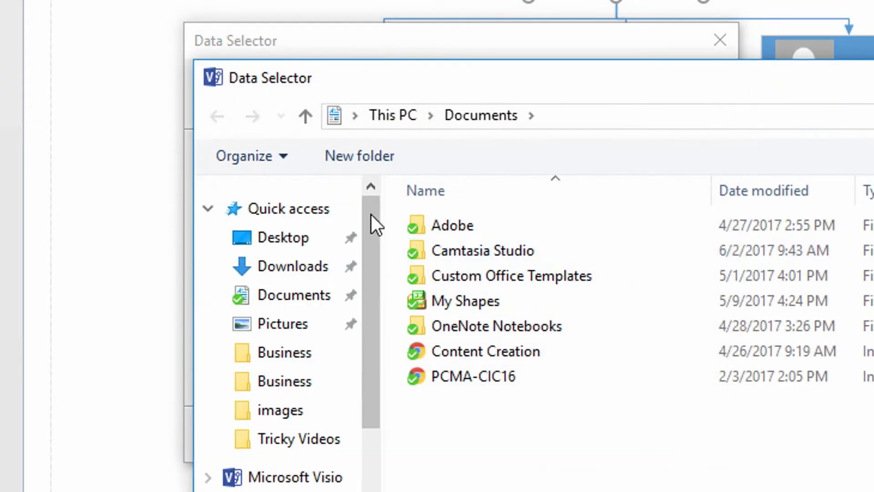
{"action": "left_click", "coordinate": [283, 237]}
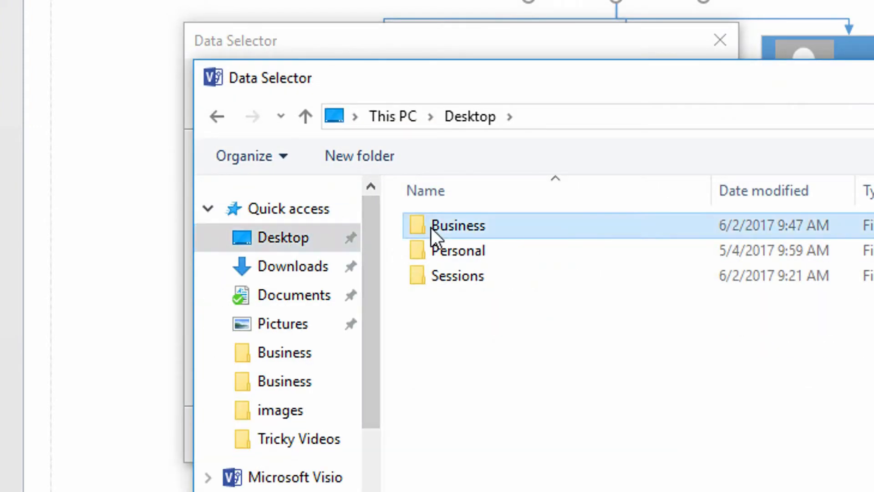
{"action": "double_click", "coordinate": [457, 226]}
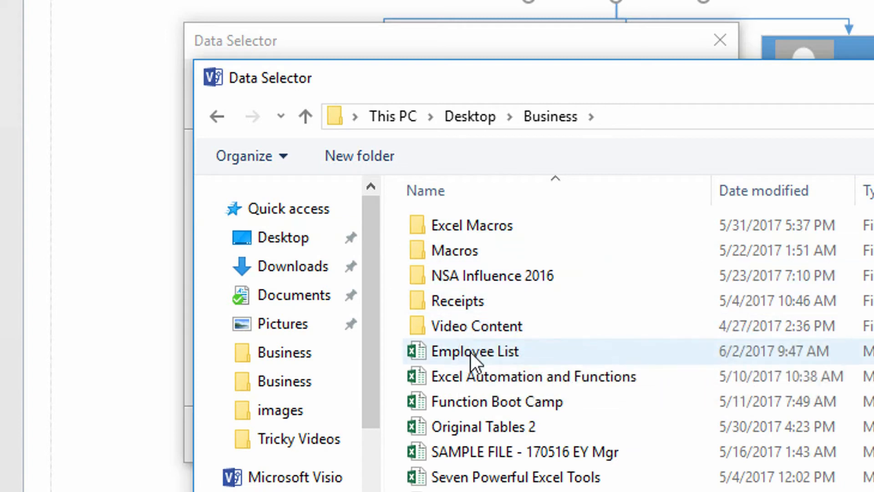
{"action": "double_click", "coordinate": [474, 350]}
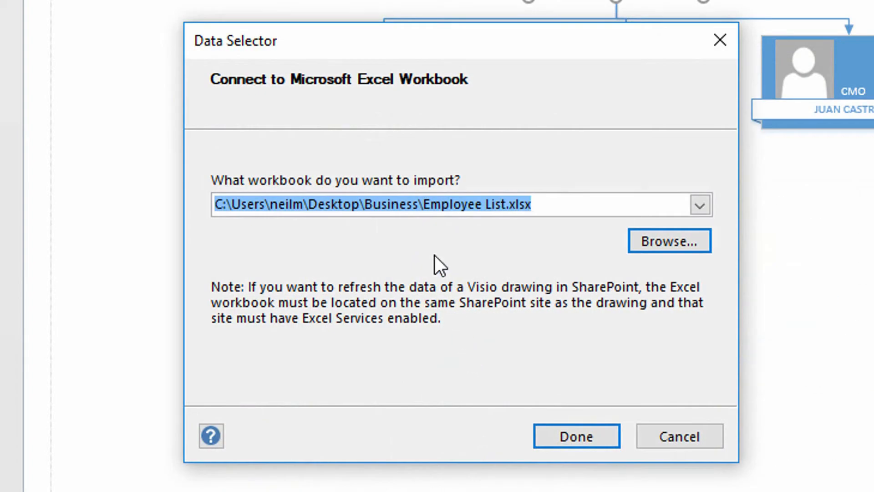
{"action": "left_click", "coordinate": [575, 435]}
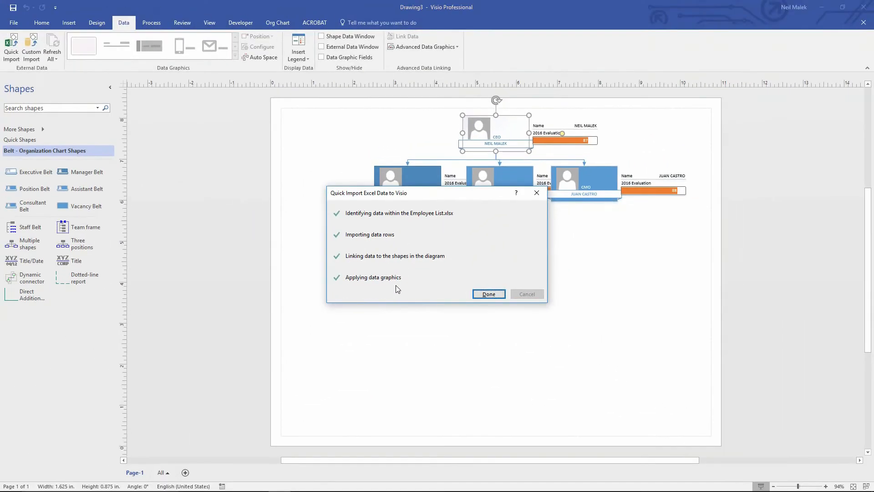
Dismiss the import summary and toggle Salary on and off, keeping only 2016 Evaluation bars
{"action": "left_click", "coordinate": [488, 294]}
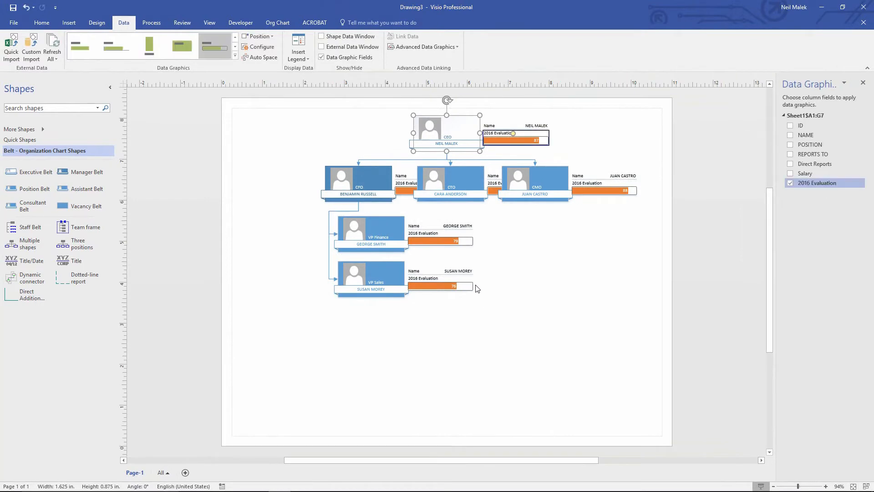
{"action": "mouse_move", "coordinate": [466, 291]}
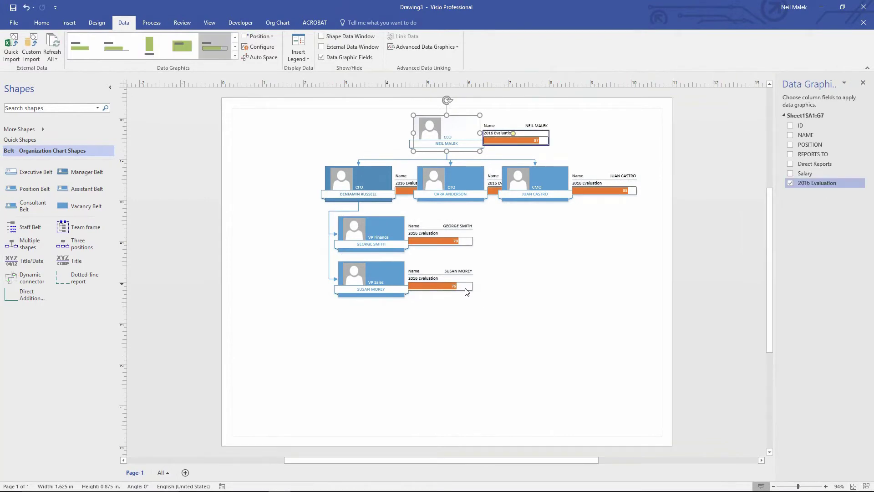
{"action": "mouse_move", "coordinate": [444, 287]}
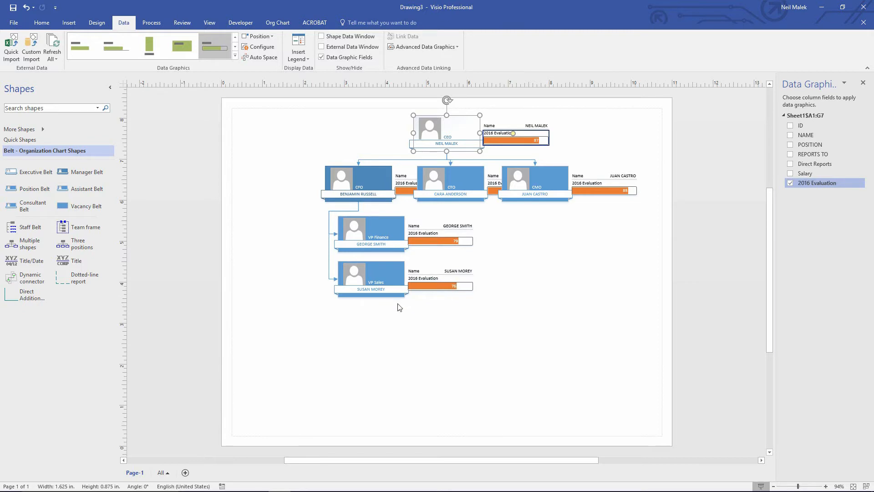
{"action": "mouse_move", "coordinate": [821, 88]}
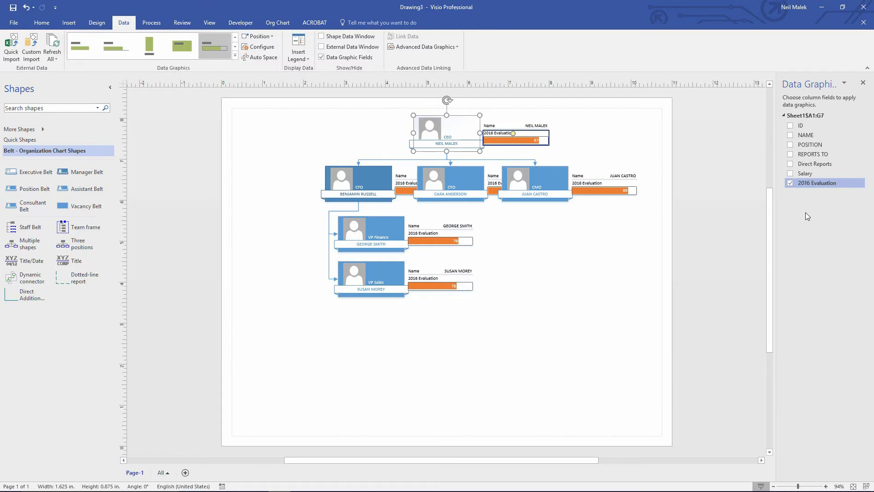
{"action": "left_click", "coordinate": [790, 174]}
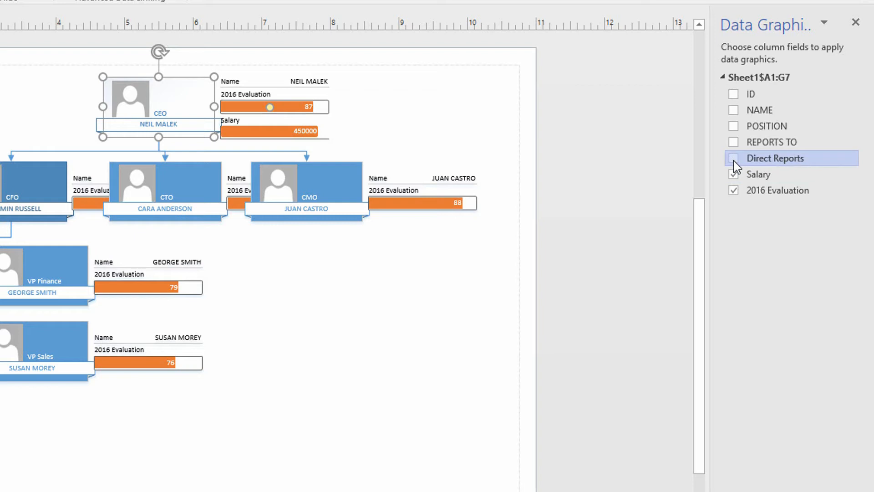
{"action": "left_click", "coordinate": [733, 174]}
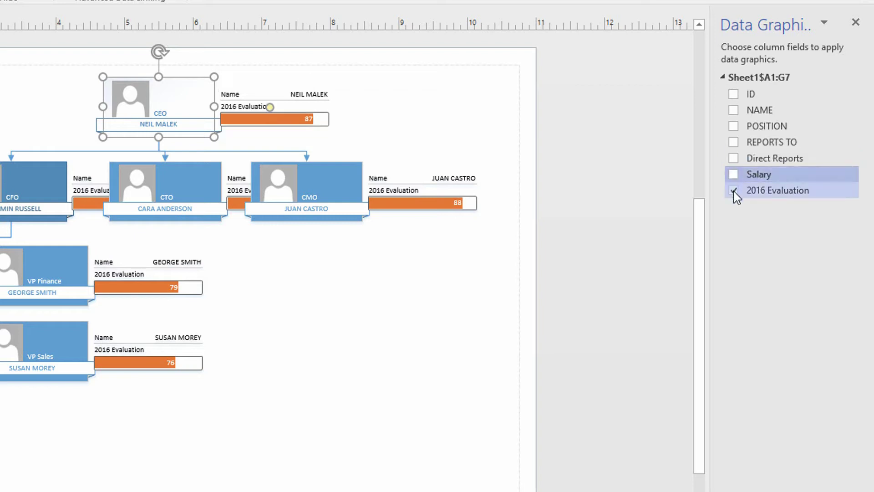
{"action": "left_click", "coordinate": [733, 191]}
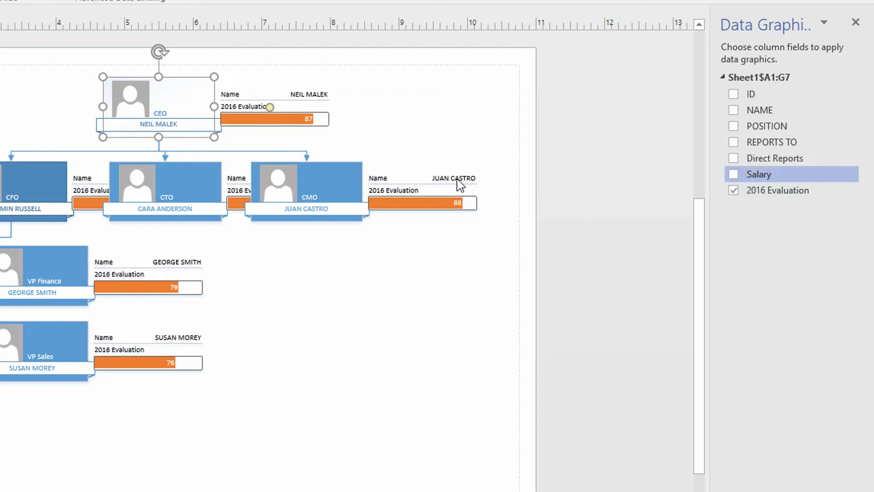
{"action": "mouse_move", "coordinate": [138, 124]}
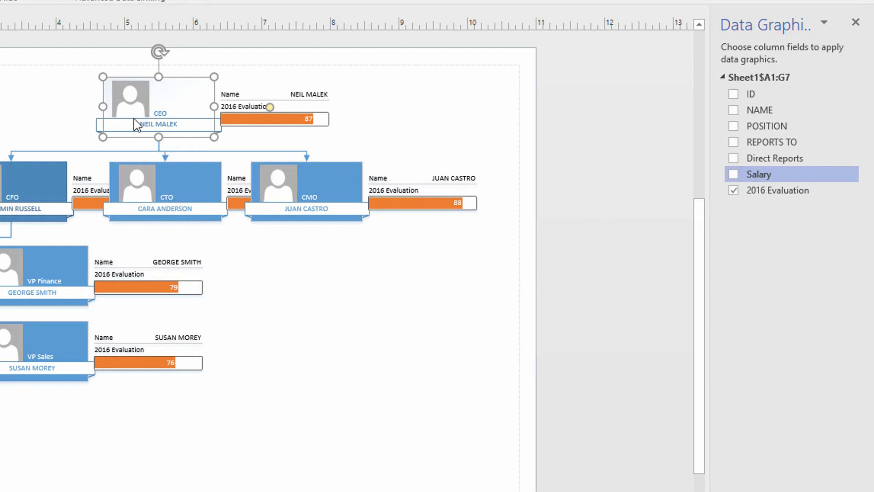
Select all six people shapes, add the Salary field and remove 2016 Evaluation
{"action": "left_click", "coordinate": [44, 184]}
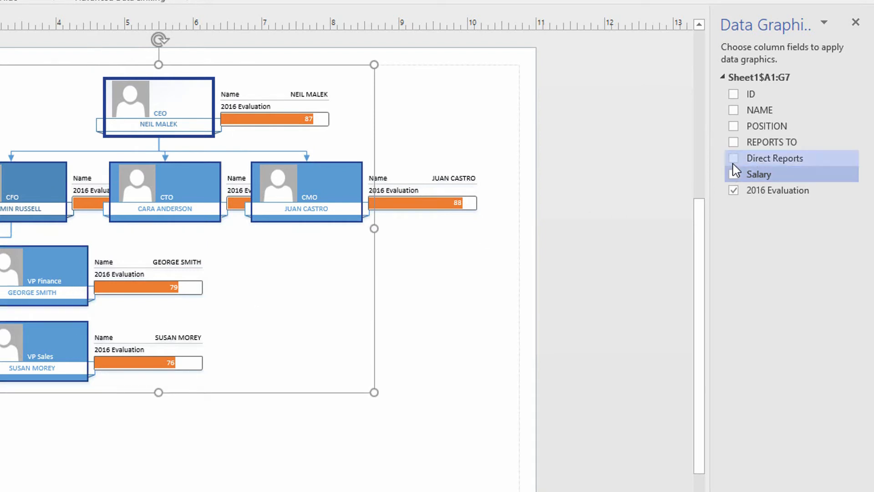
{"action": "left_click", "coordinate": [733, 174]}
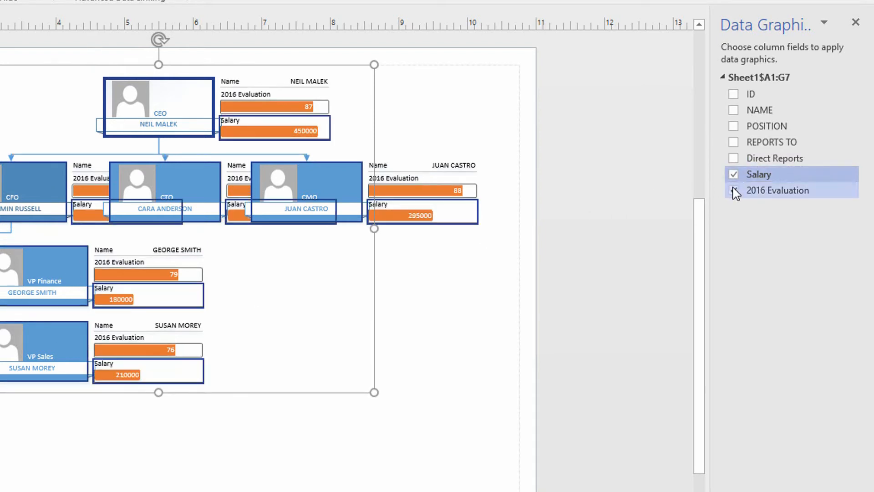
{"action": "left_click", "coordinate": [734, 190]}
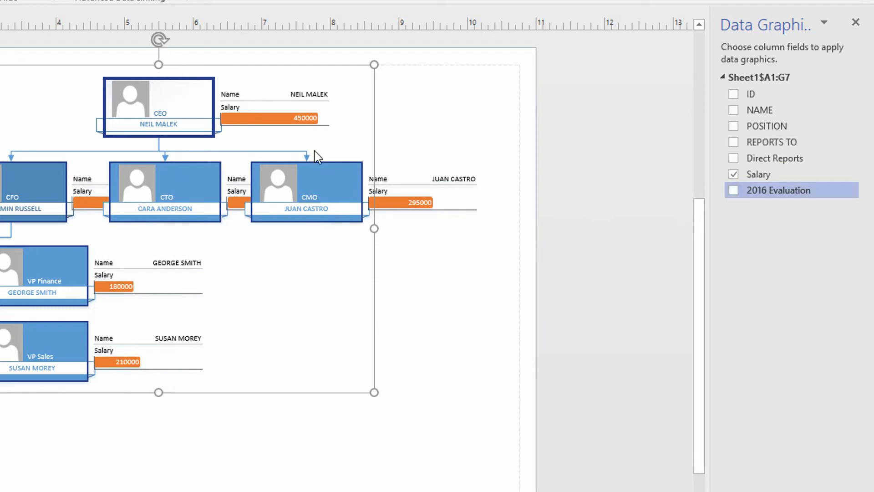
{"action": "mouse_move", "coordinate": [306, 125]}
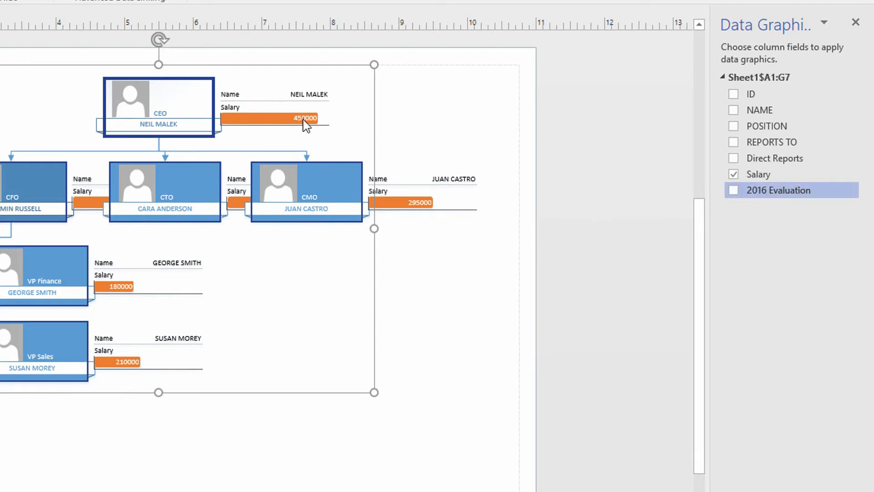
{"action": "mouse_move", "coordinate": [338, 130]}
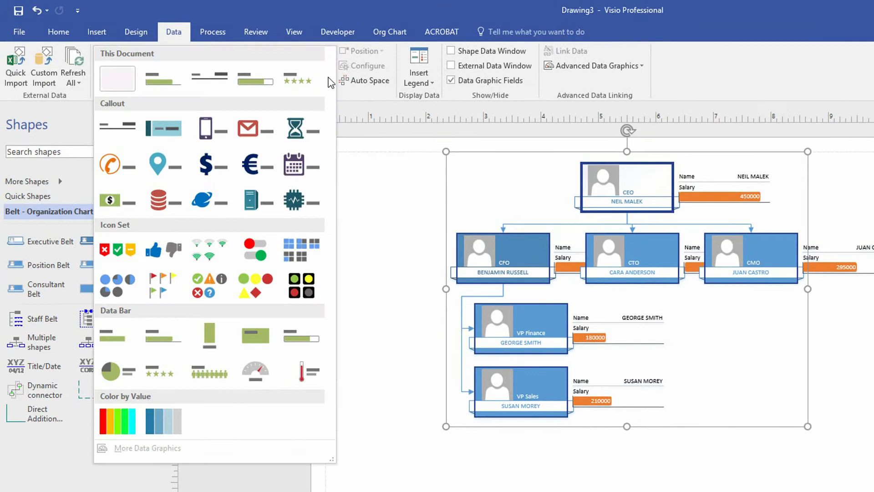
{"action": "mouse_move", "coordinate": [325, 90]}
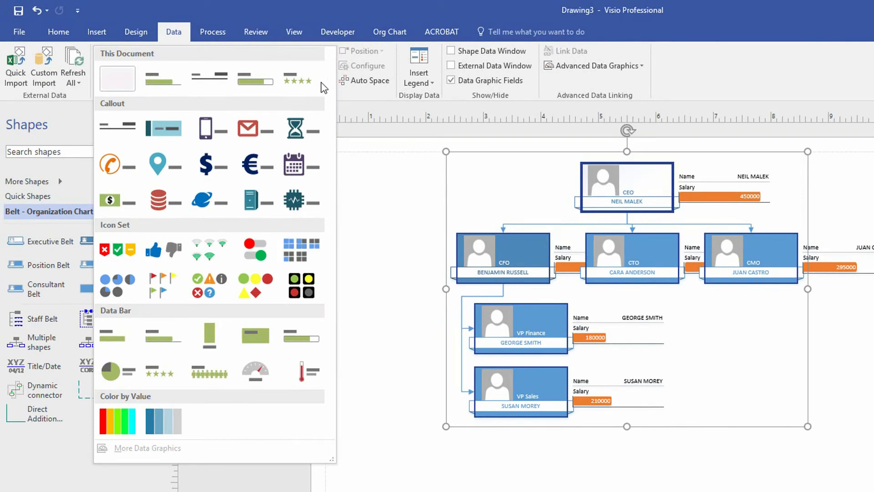
Apply the star rating style from the Data Graphics gallery to 2016 Evaluation
{"action": "left_click", "coordinate": [110, 200]}
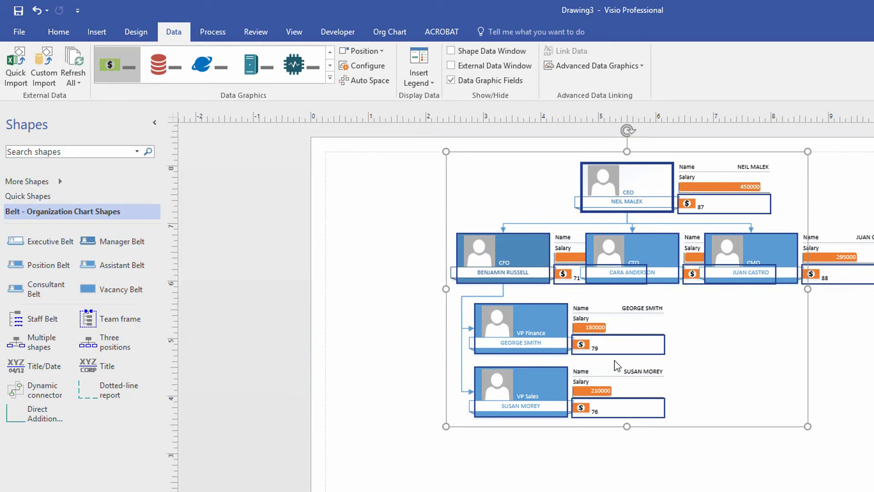
{"action": "mouse_move", "coordinate": [668, 373]}
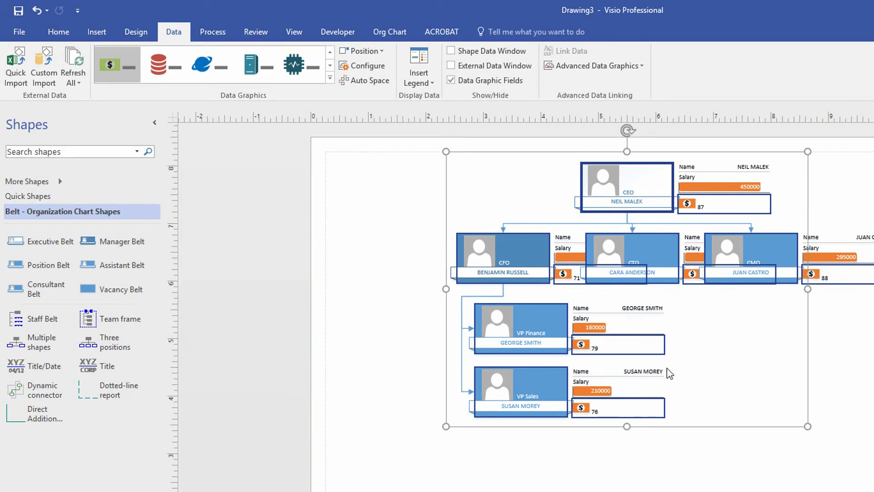
{"action": "left_click", "coordinate": [330, 77]}
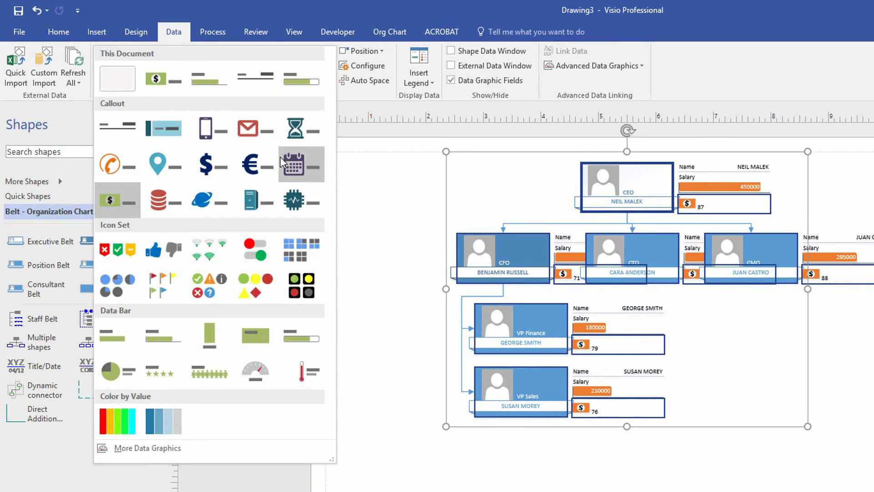
{"action": "mouse_move", "coordinate": [117, 285]}
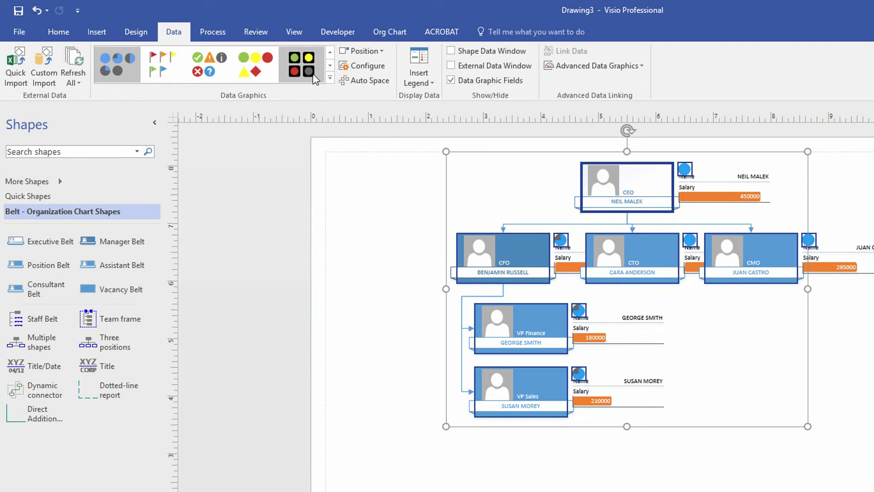
{"action": "left_click", "coordinate": [329, 79]}
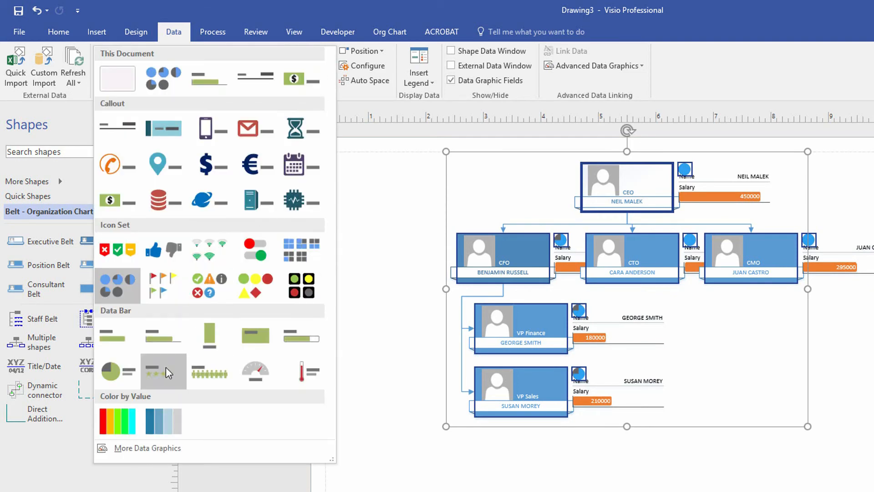
{"action": "left_click", "coordinate": [164, 371]}
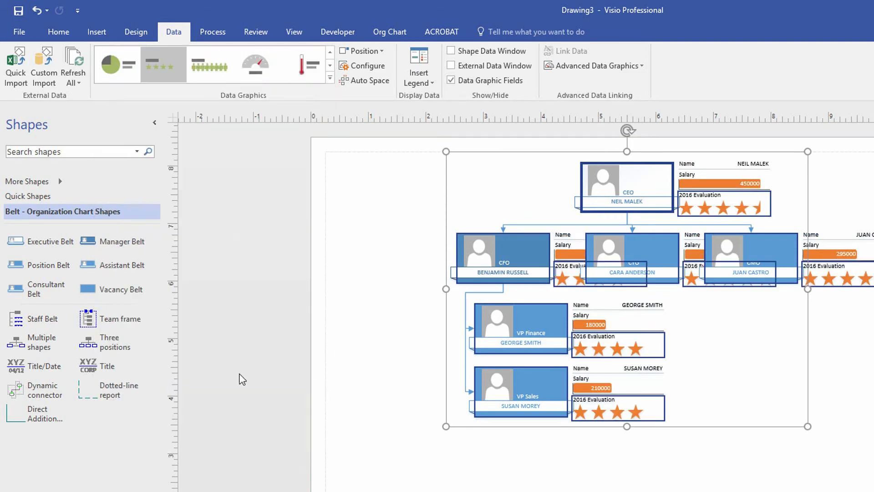
{"action": "mouse_move", "coordinate": [616, 351]}
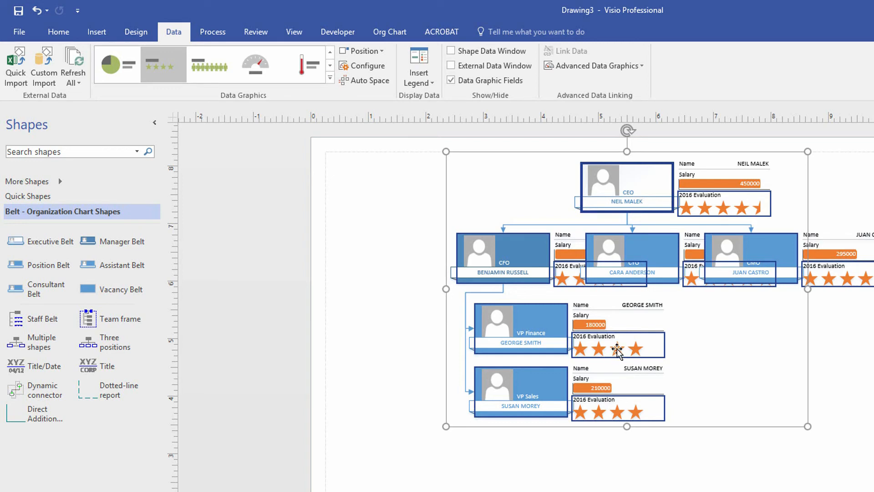
{"action": "mouse_move", "coordinate": [773, 259]}
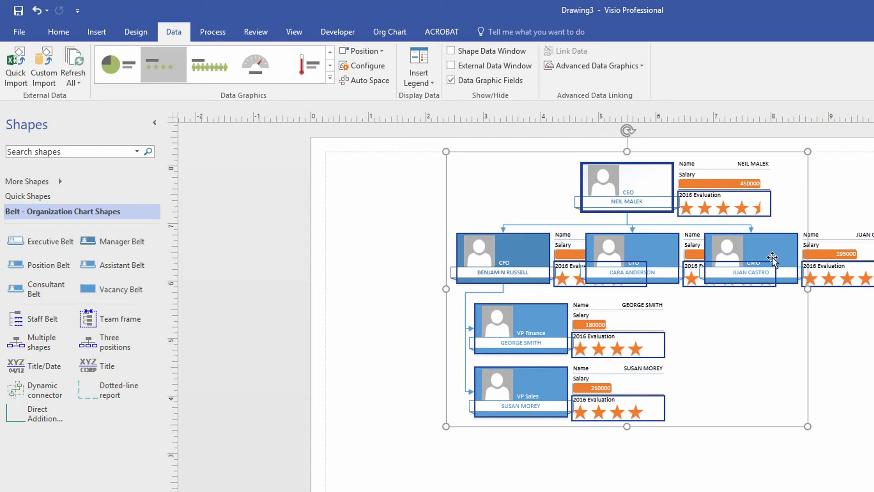
{"action": "mouse_move", "coordinate": [605, 368]}
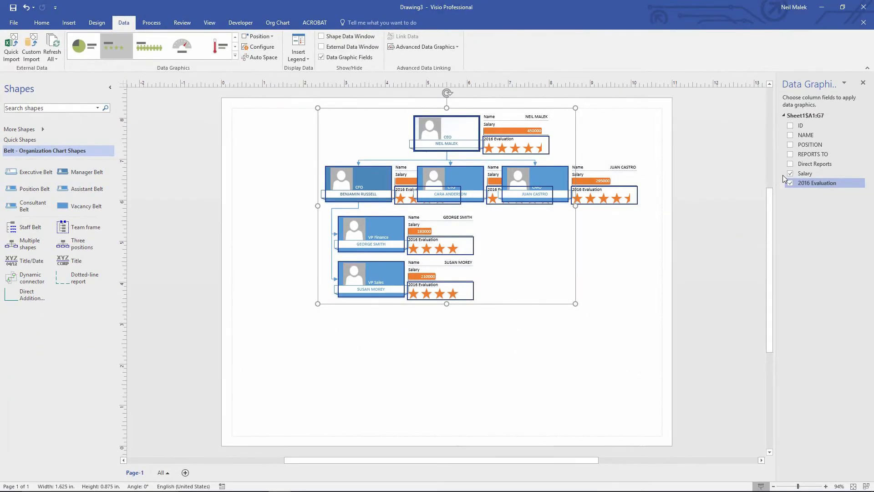
Replace the Salary field with Direct Reports and show 2016 Evaluation as person icons
{"action": "left_click", "coordinate": [789, 173]}
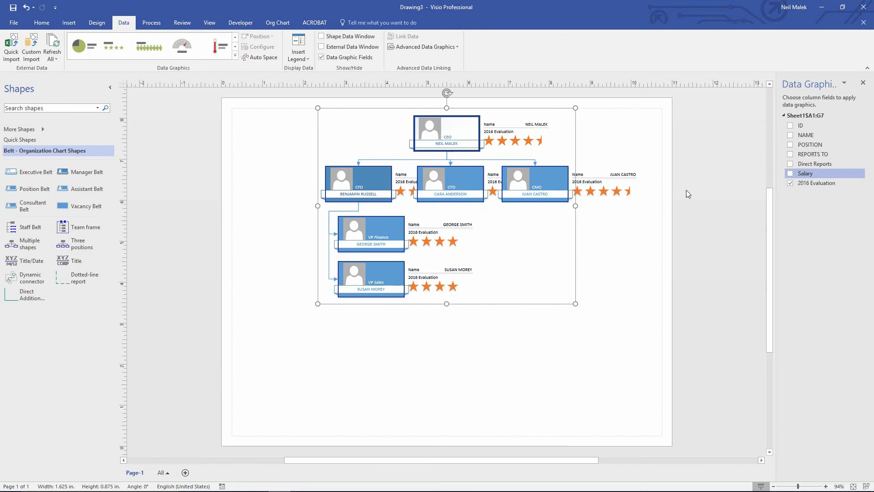
{"action": "mouse_move", "coordinate": [410, 208]}
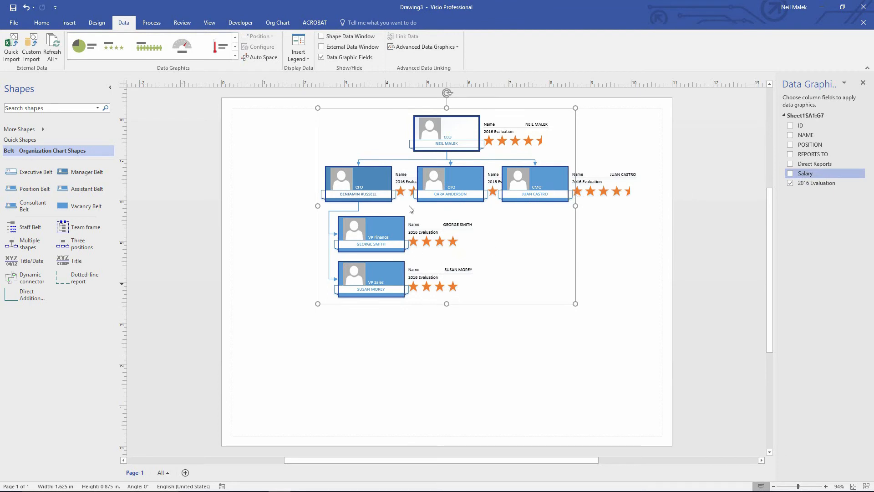
{"action": "mouse_move", "coordinate": [651, 225]}
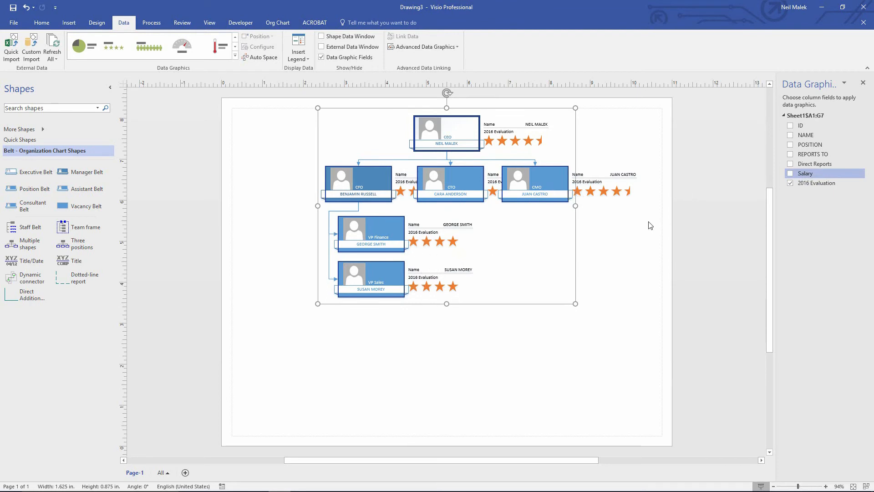
{"action": "mouse_move", "coordinate": [392, 188]}
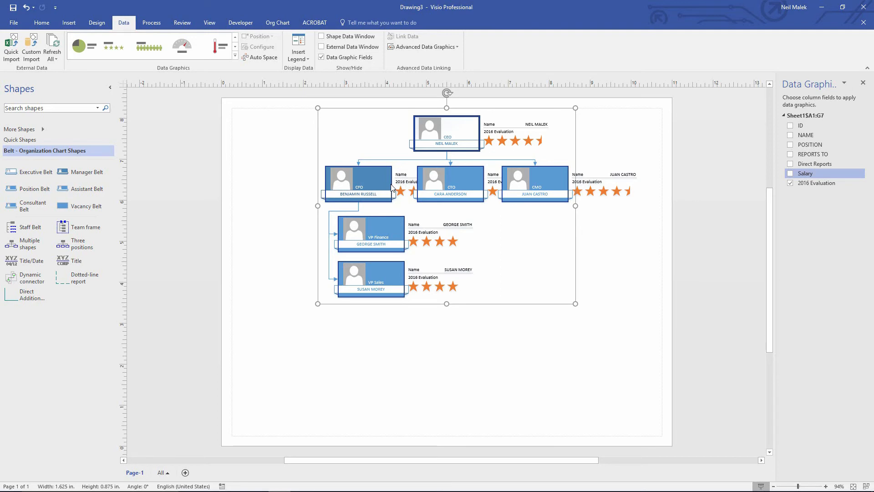
{"action": "left_click", "coordinate": [790, 163]}
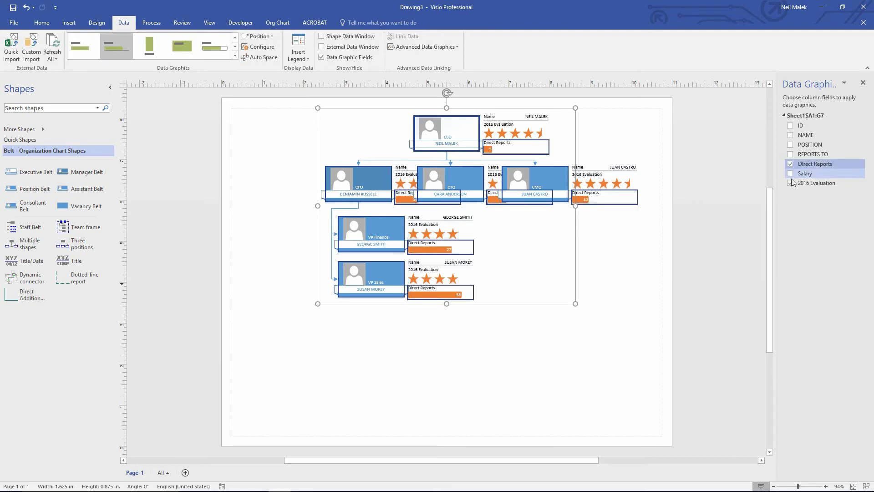
{"action": "left_click", "coordinate": [790, 182]}
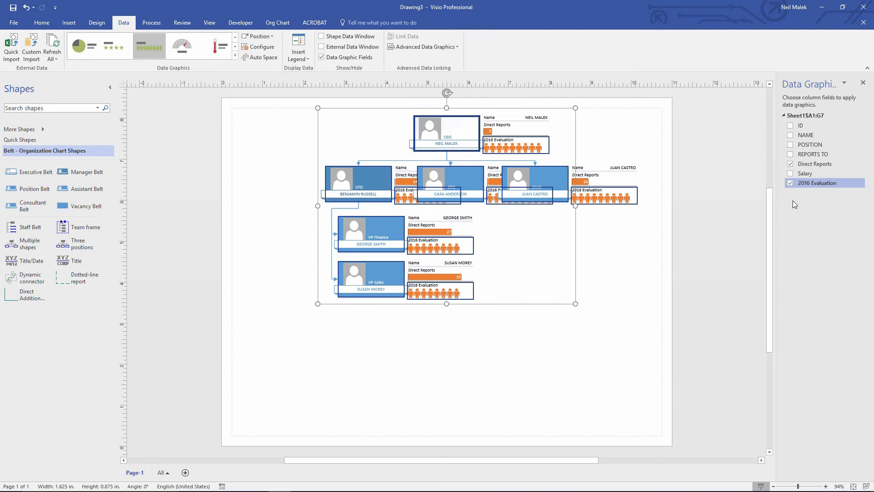
Remove 2016 Evaluation and display Direct Reports with the person-icon gallery style
{"action": "left_click", "coordinate": [790, 183]}
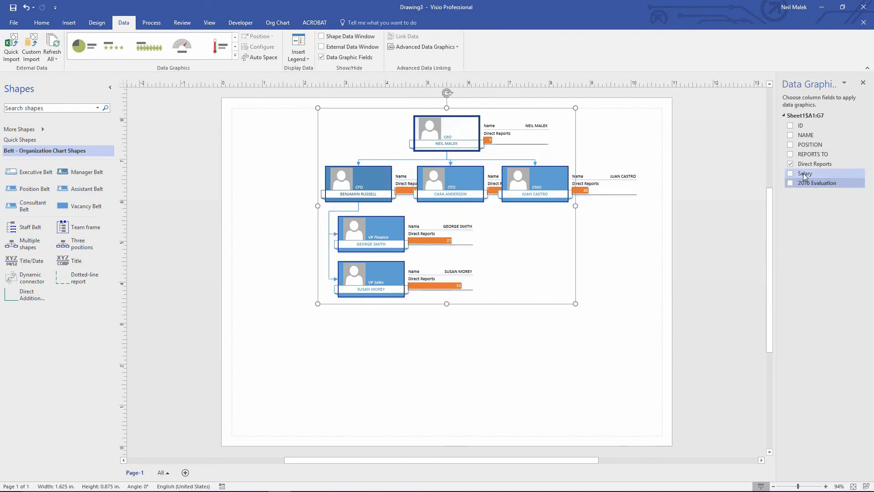
{"action": "left_click", "coordinate": [235, 59]}
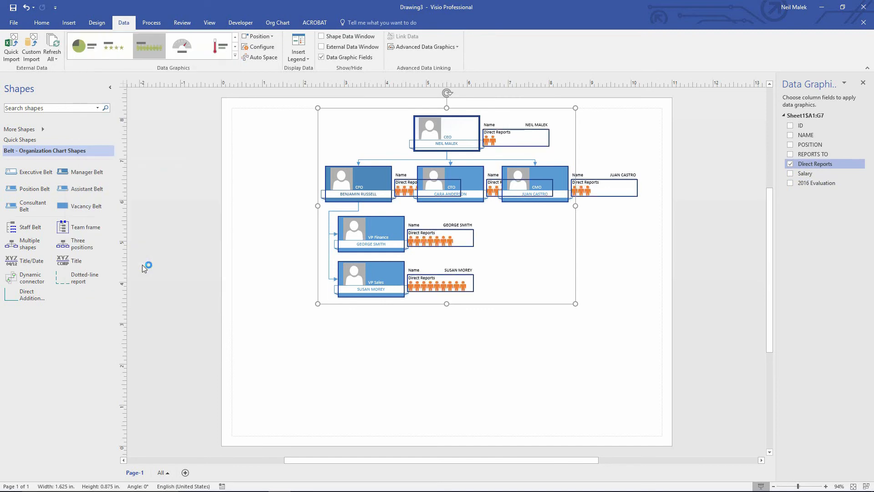
{"action": "mouse_move", "coordinate": [486, 159]}
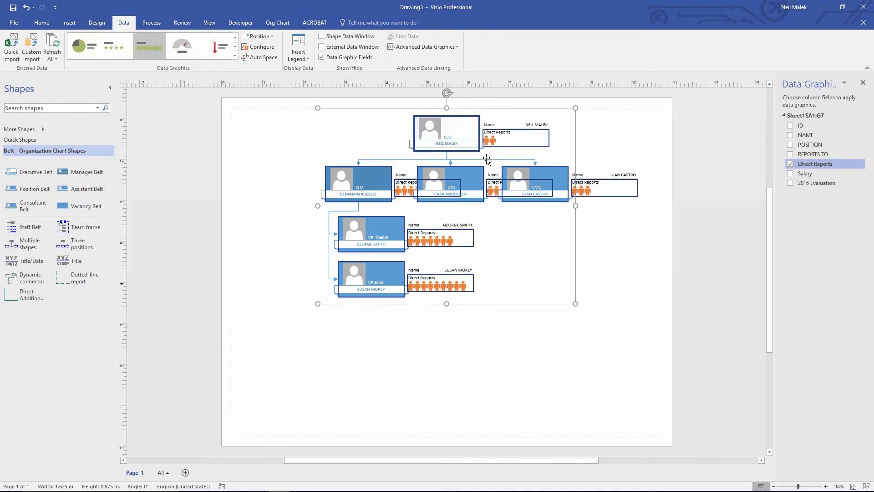
{"action": "mouse_move", "coordinate": [438, 135]}
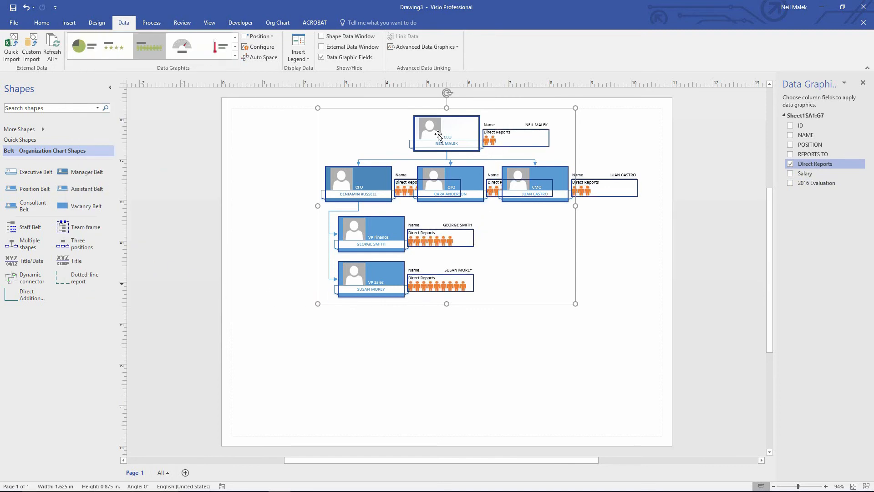
{"action": "mouse_move", "coordinate": [477, 290]}
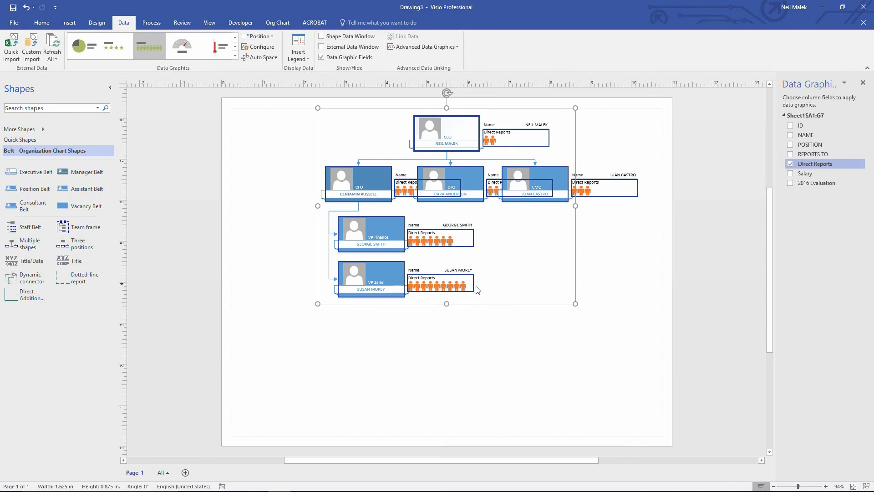
{"action": "mouse_move", "coordinate": [432, 282]}
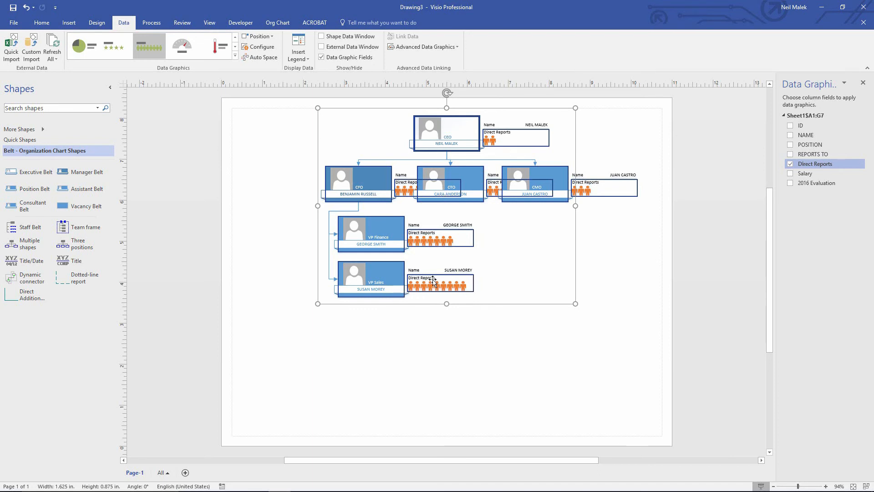
{"action": "mouse_move", "coordinate": [429, 219]}
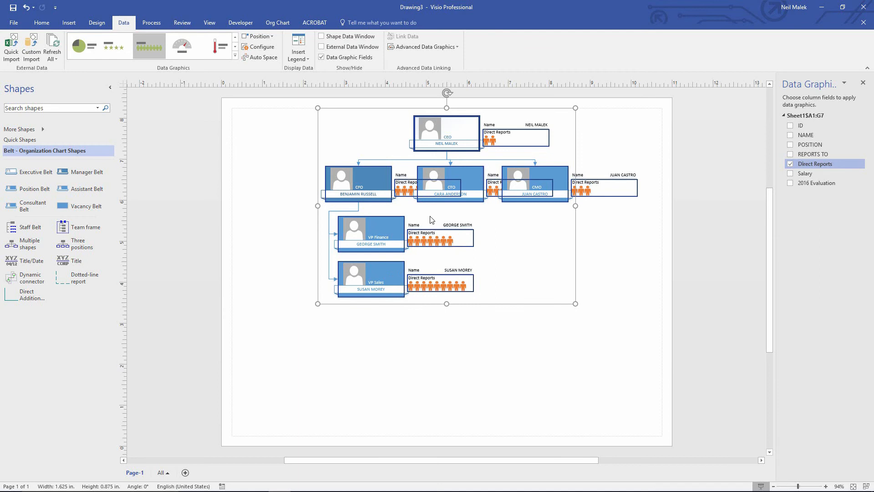
{"action": "mouse_move", "coordinate": [392, 212]}
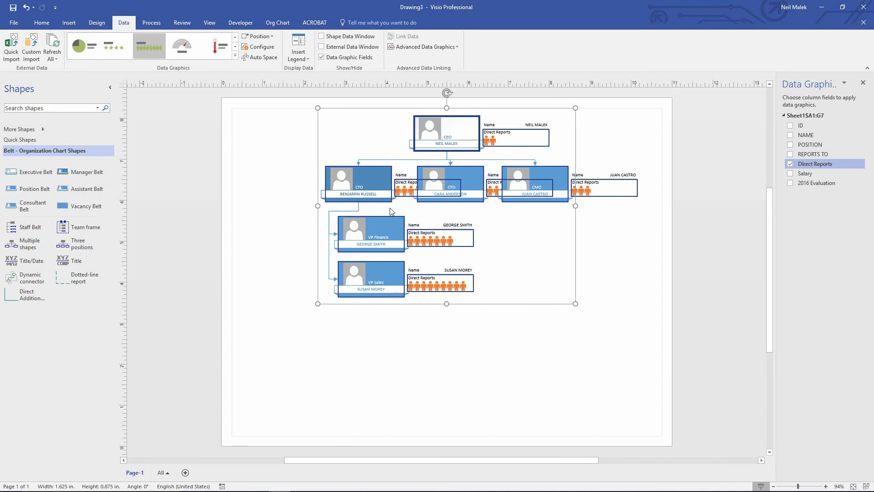
{"action": "mouse_move", "coordinate": [397, 220]}
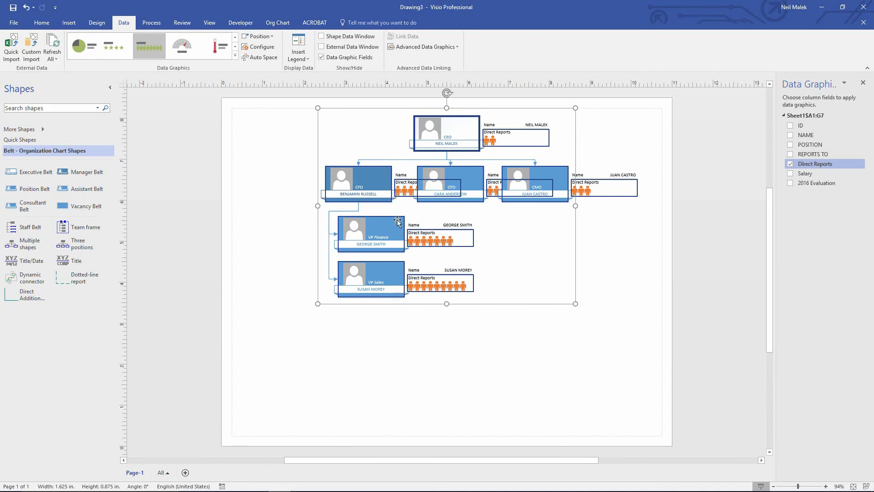
{"action": "mouse_move", "coordinate": [451, 245]}
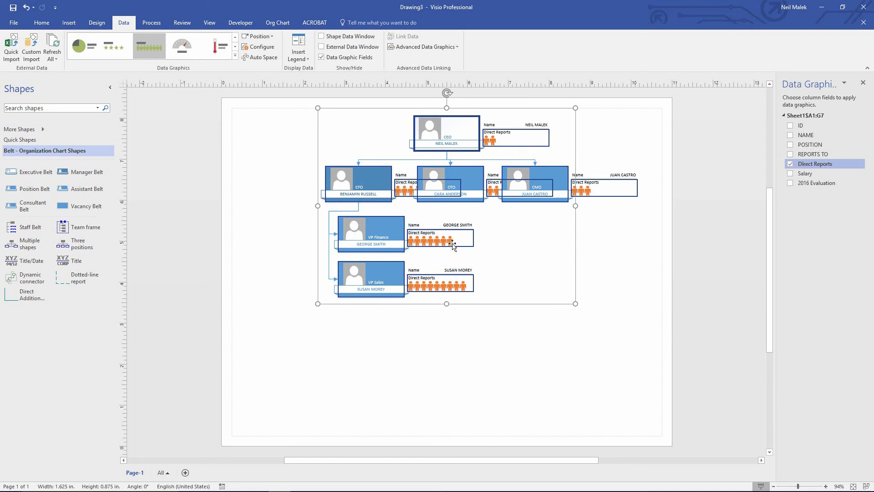
{"action": "mouse_move", "coordinate": [482, 218]}
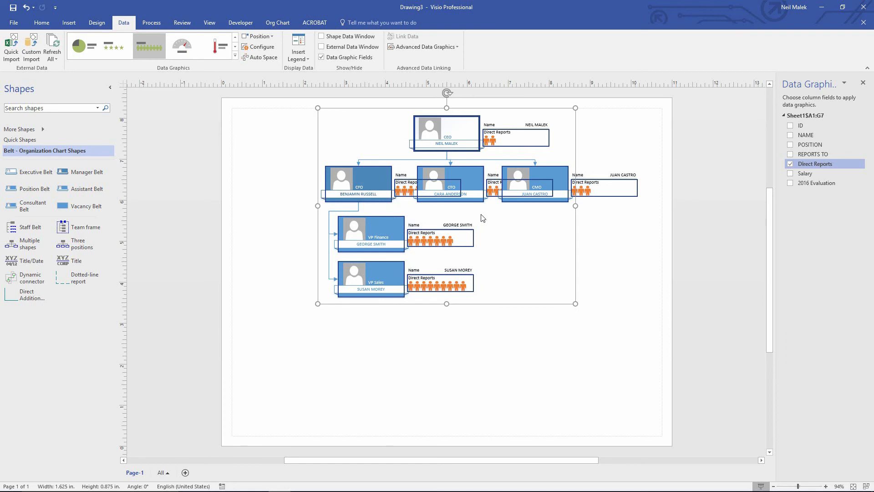
{"action": "mouse_move", "coordinate": [785, 315]}
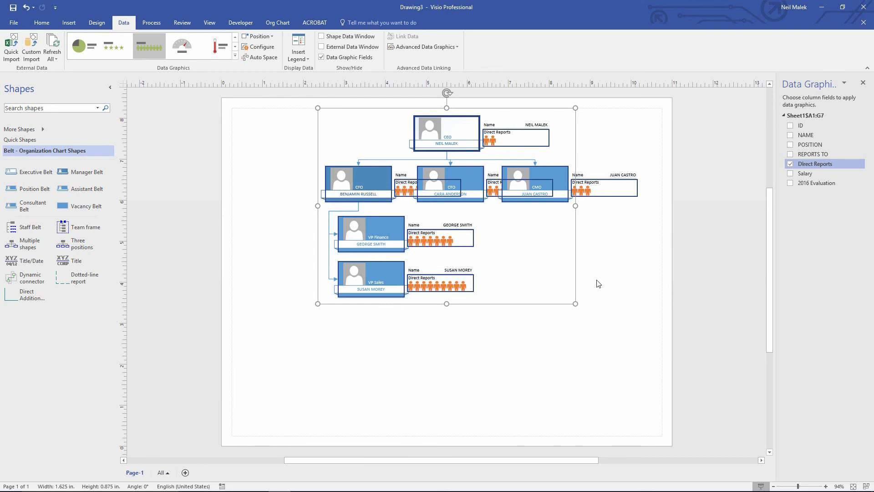
{"action": "mouse_move", "coordinate": [605, 269]}
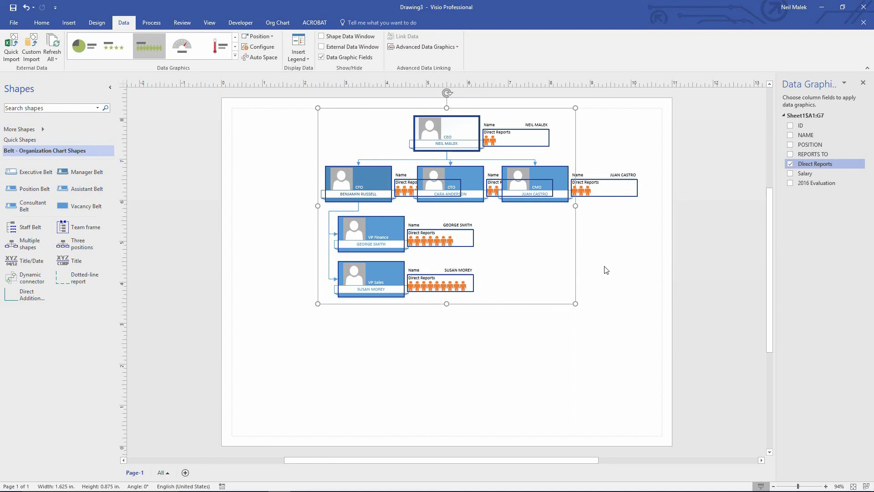